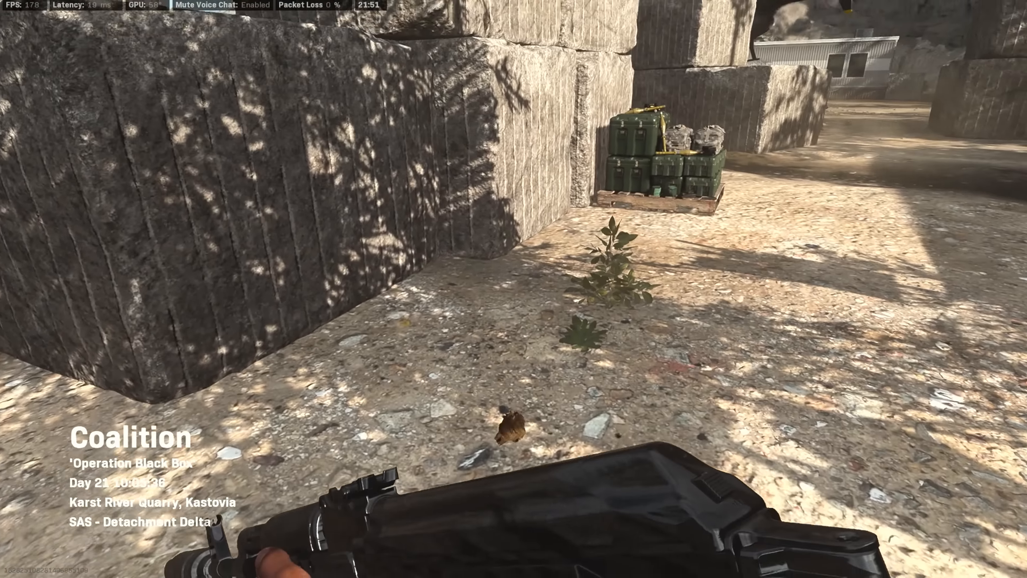
mouse_move(514, 289)
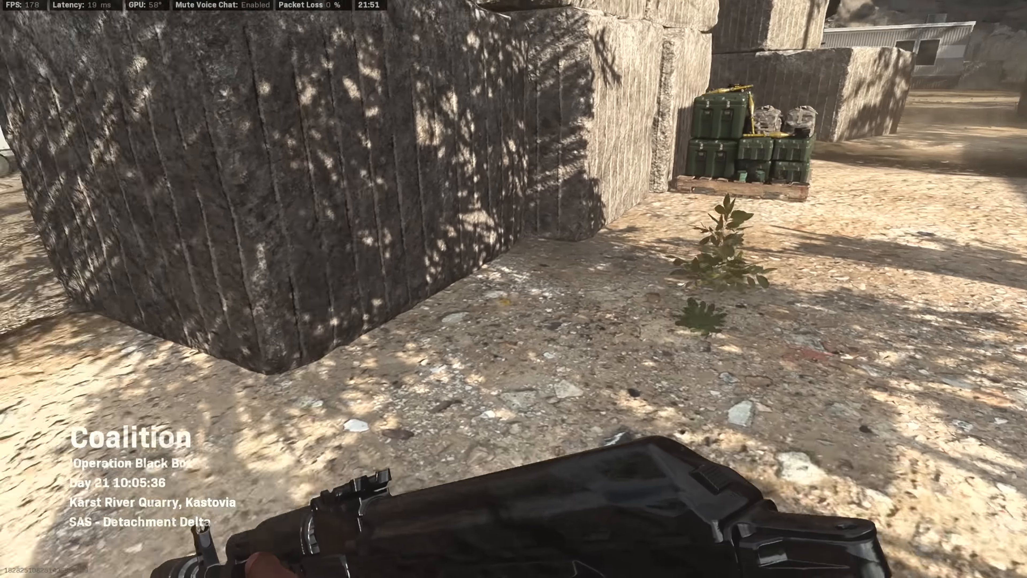